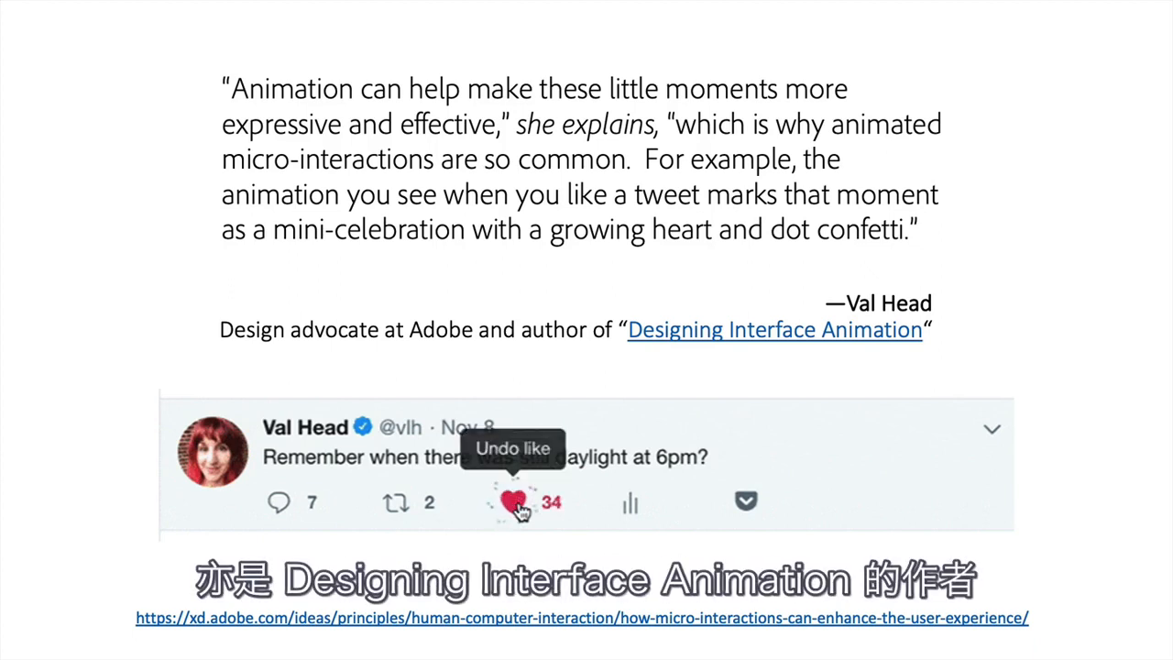
Tap the lower heart in the Preview window to play its explode animation, turning it red
left_click(514, 502)
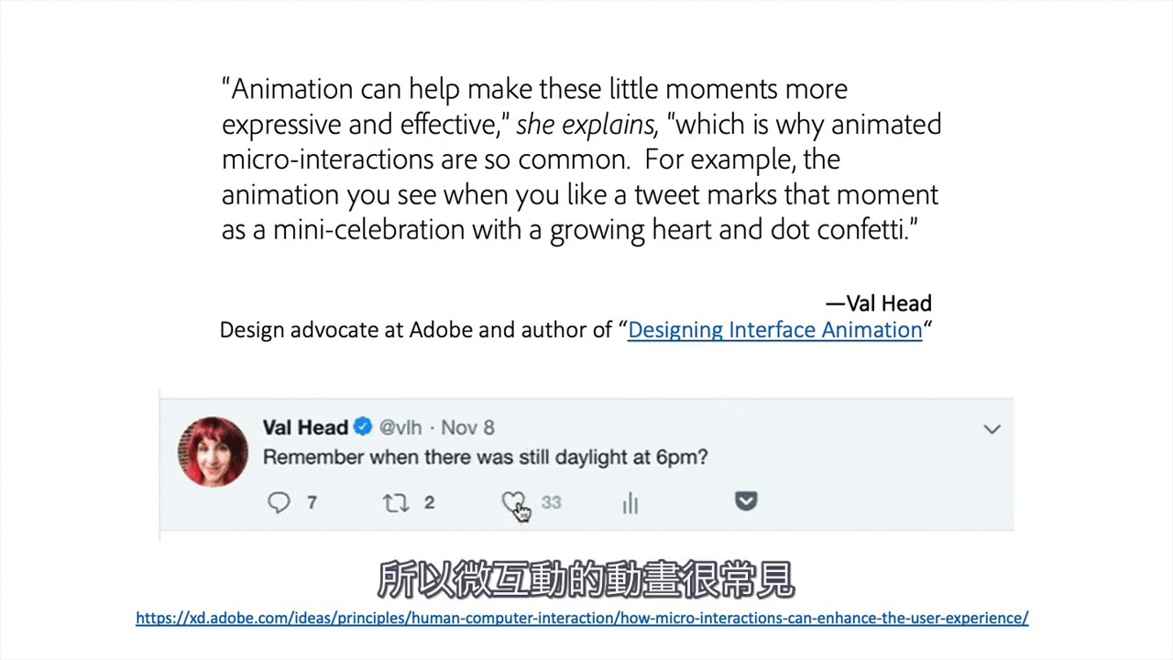
left_click(511, 502)
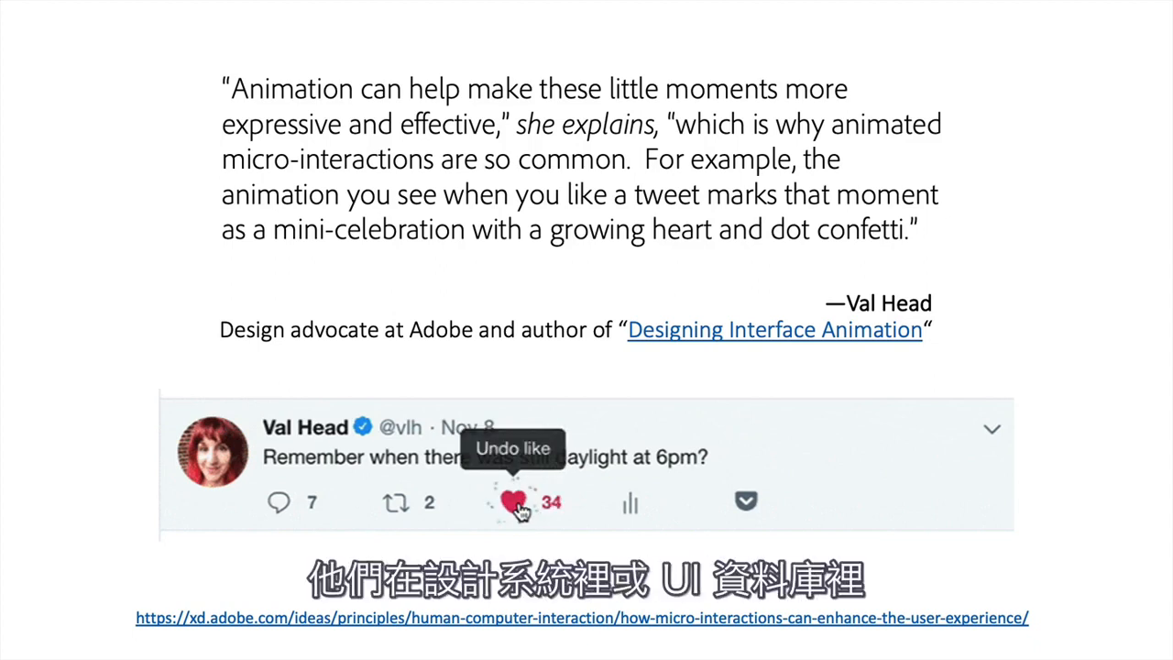
left_click(513, 503)
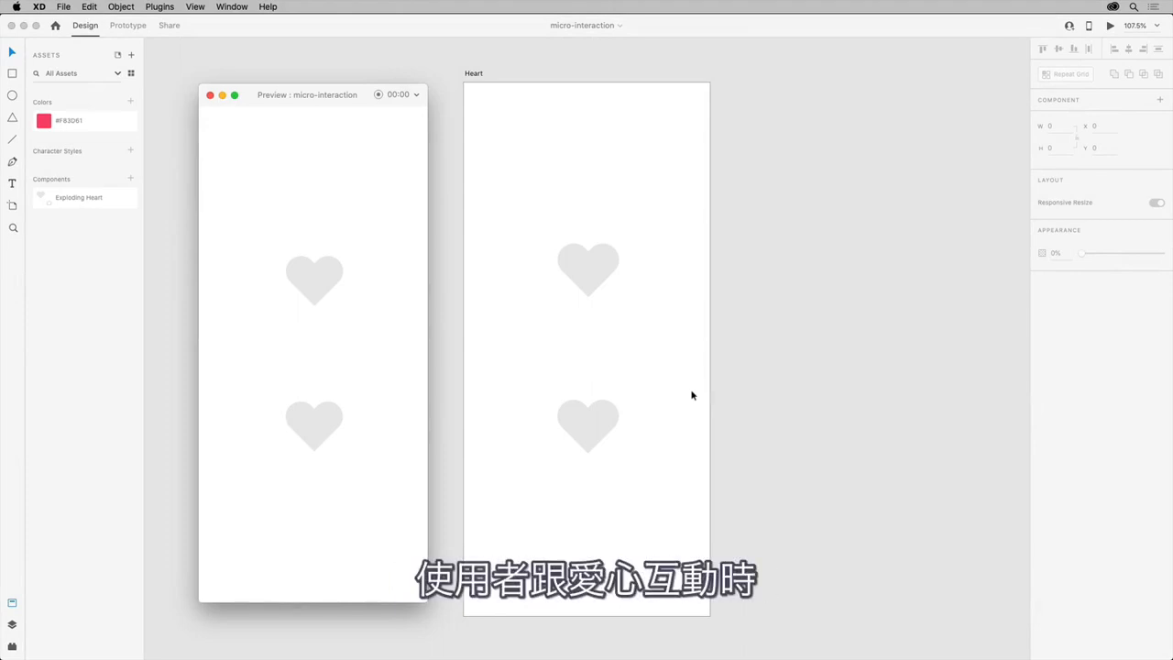
mouse_move(627, 454)
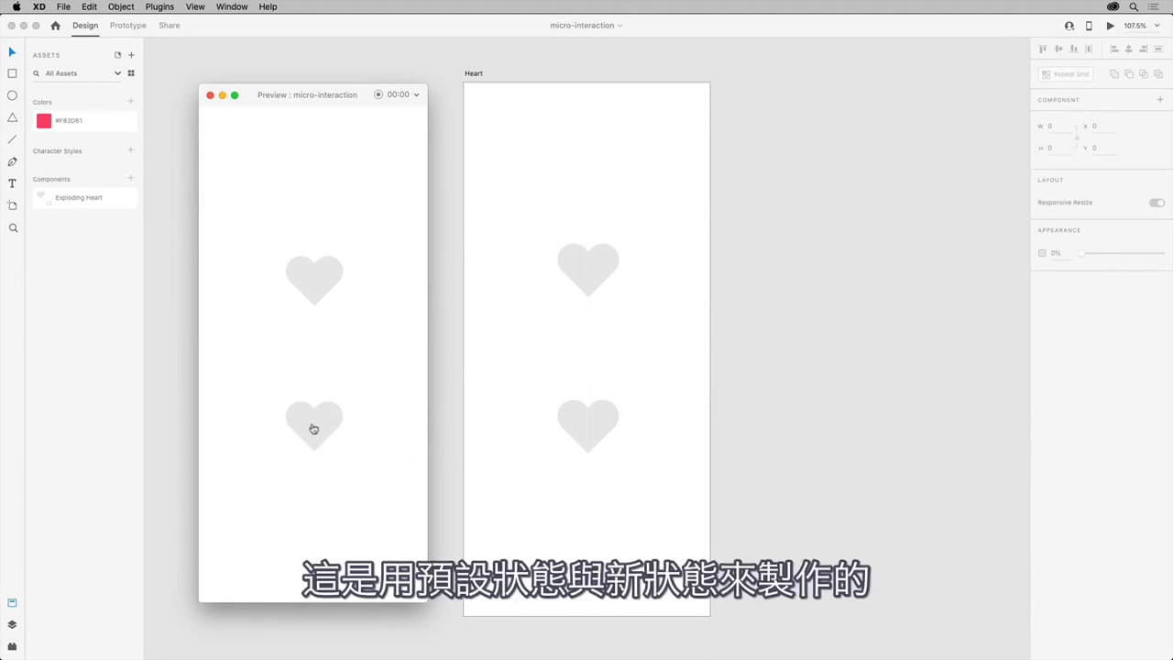
left_click(313, 426)
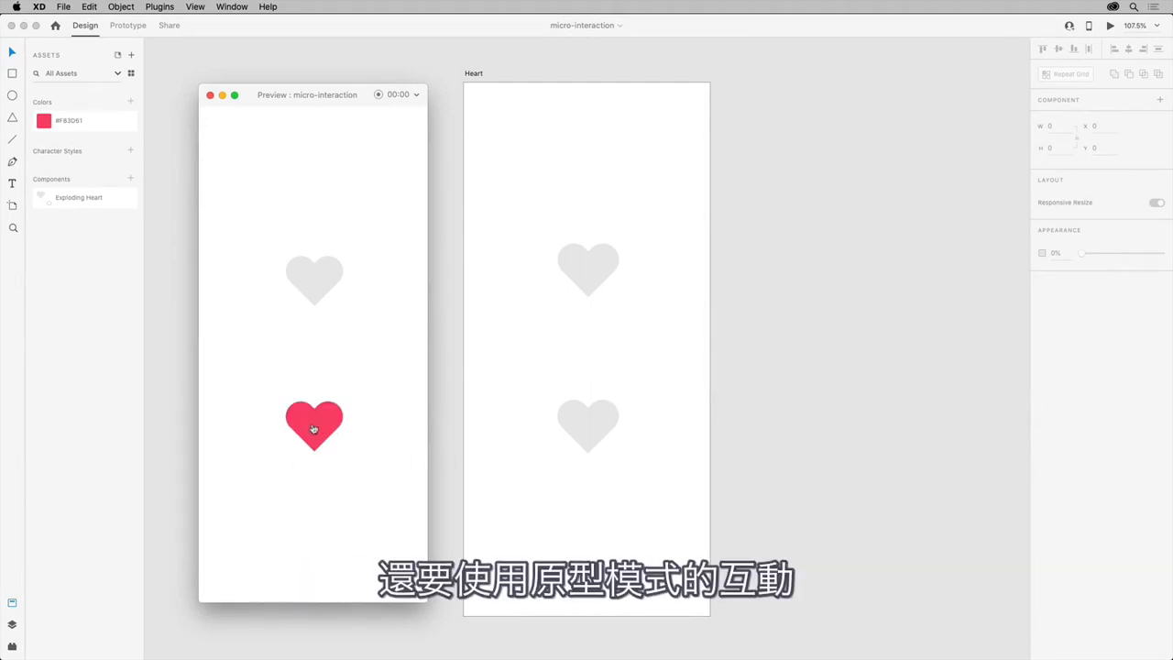
mouse_move(392, 400)
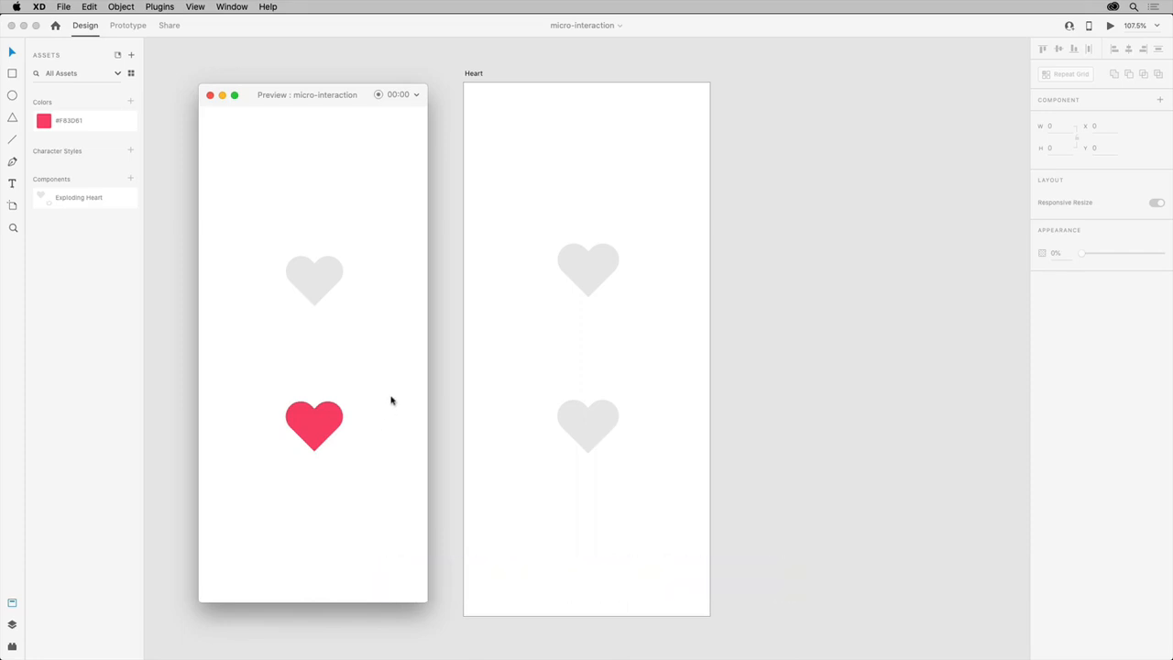
left_click(209, 95)
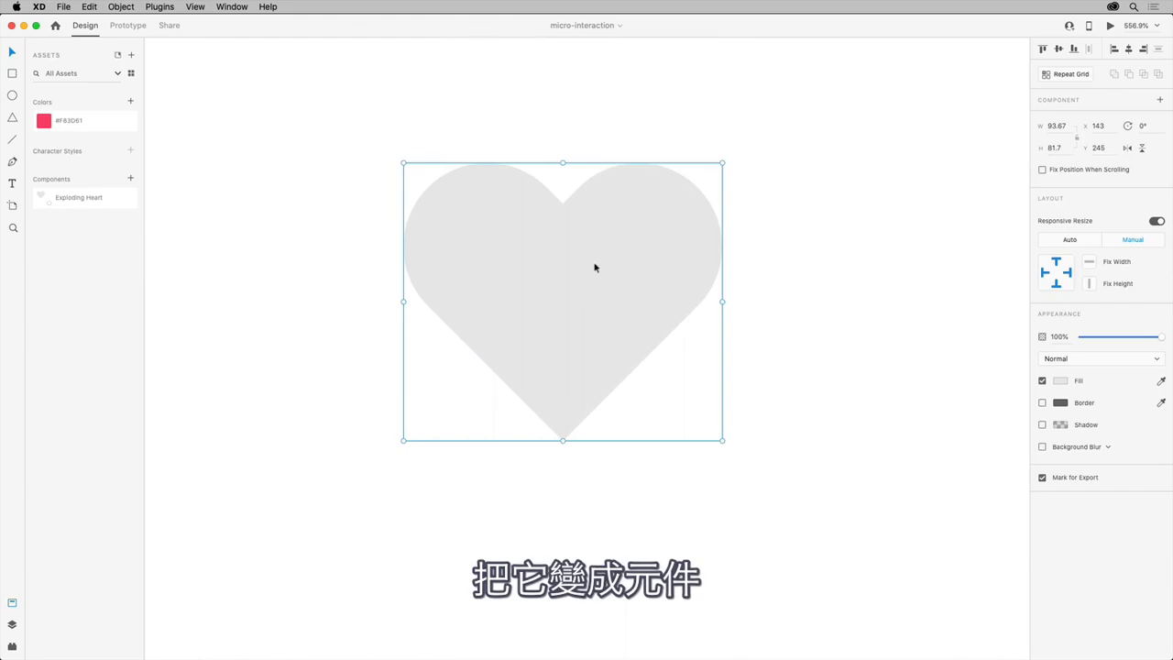
Convert the heart to a component (Cmd+K) and add a new state named 'explode'
key("cmd+k")
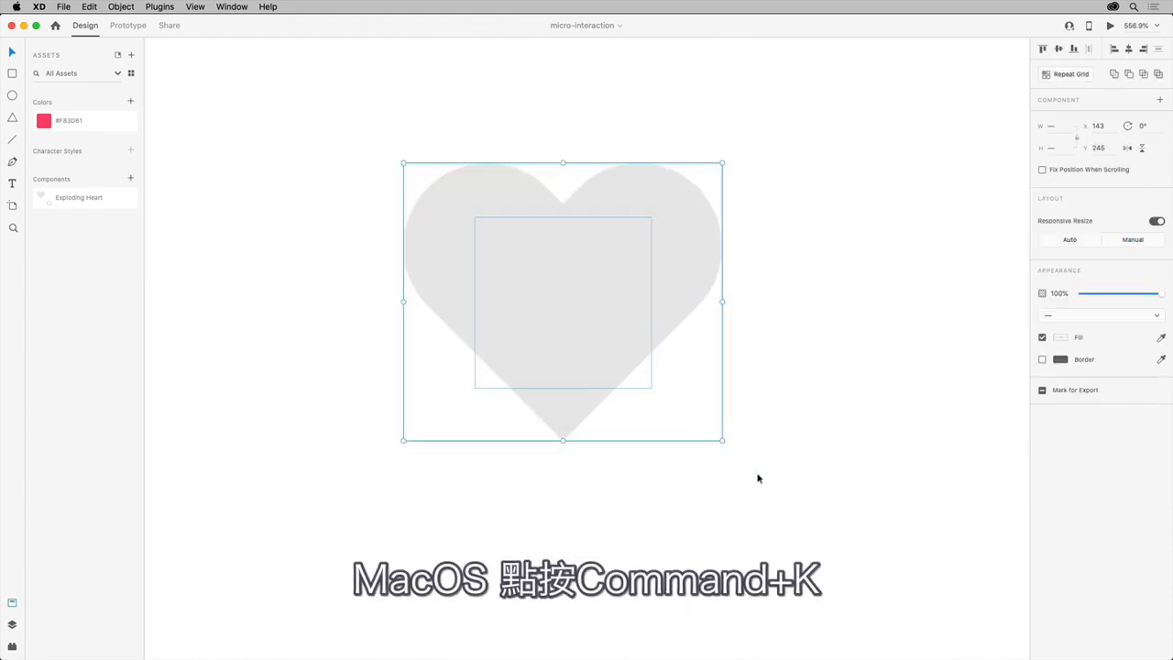
key("cmd+k")
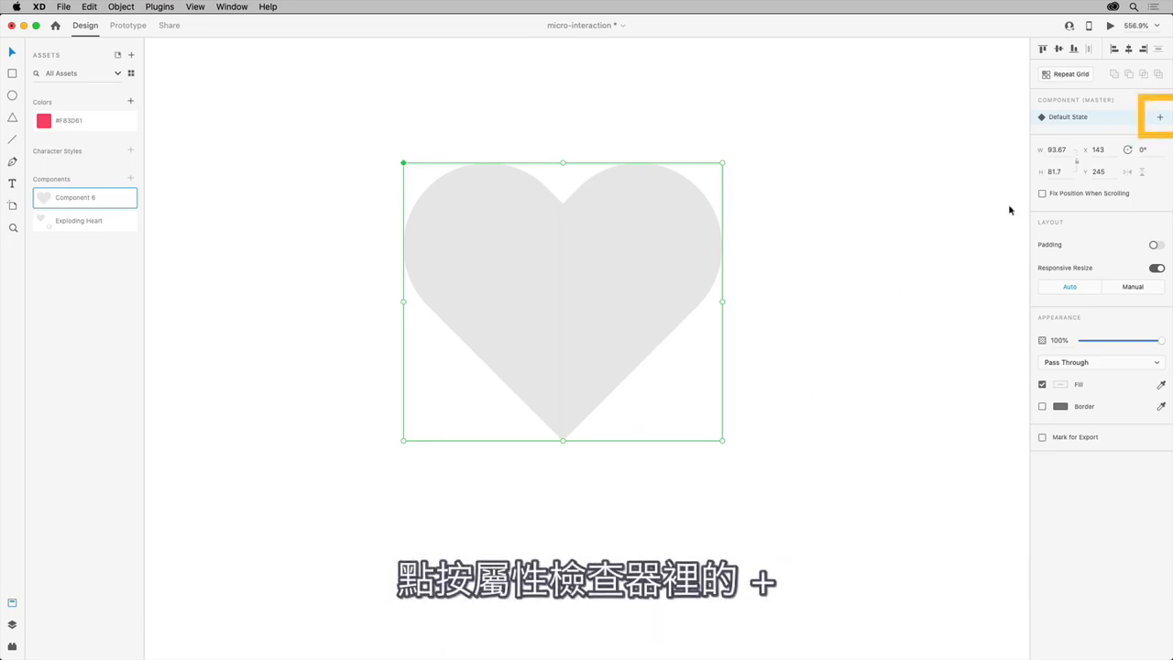
left_click(1159, 117)
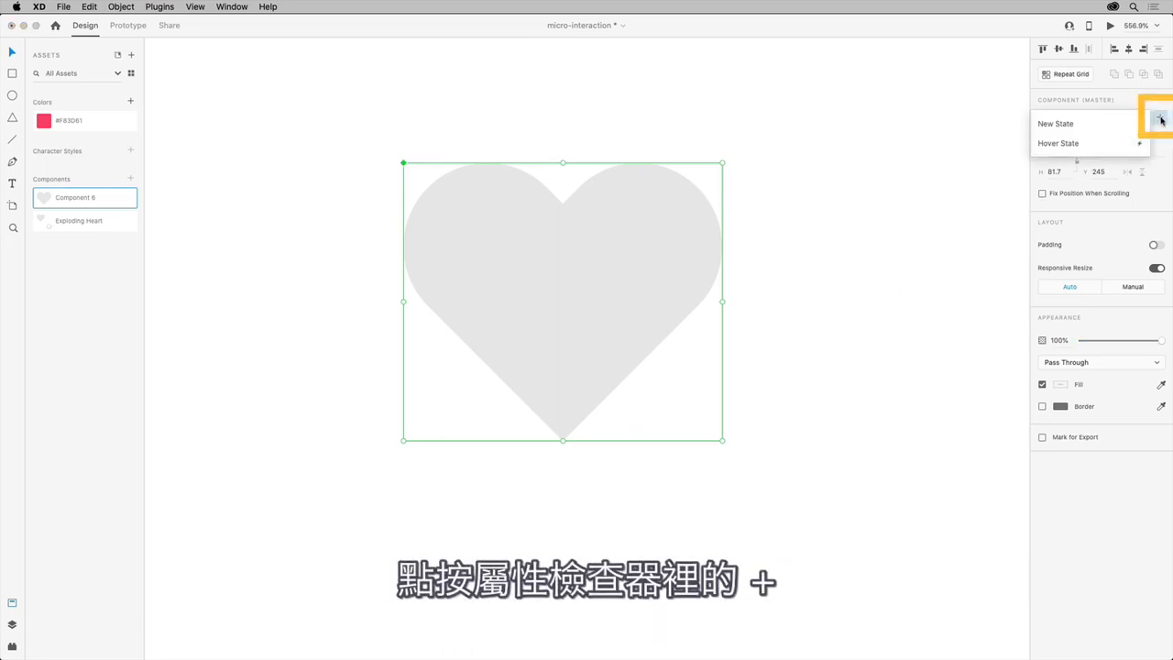
mouse_move(1115, 129)
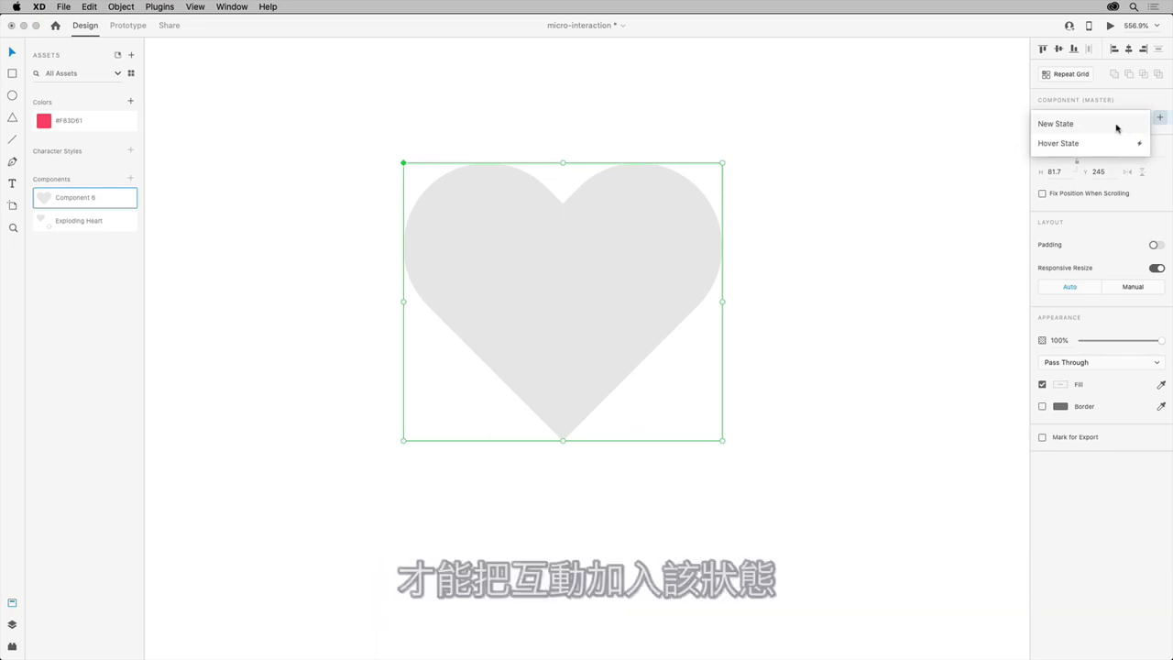
left_click(1056, 125)
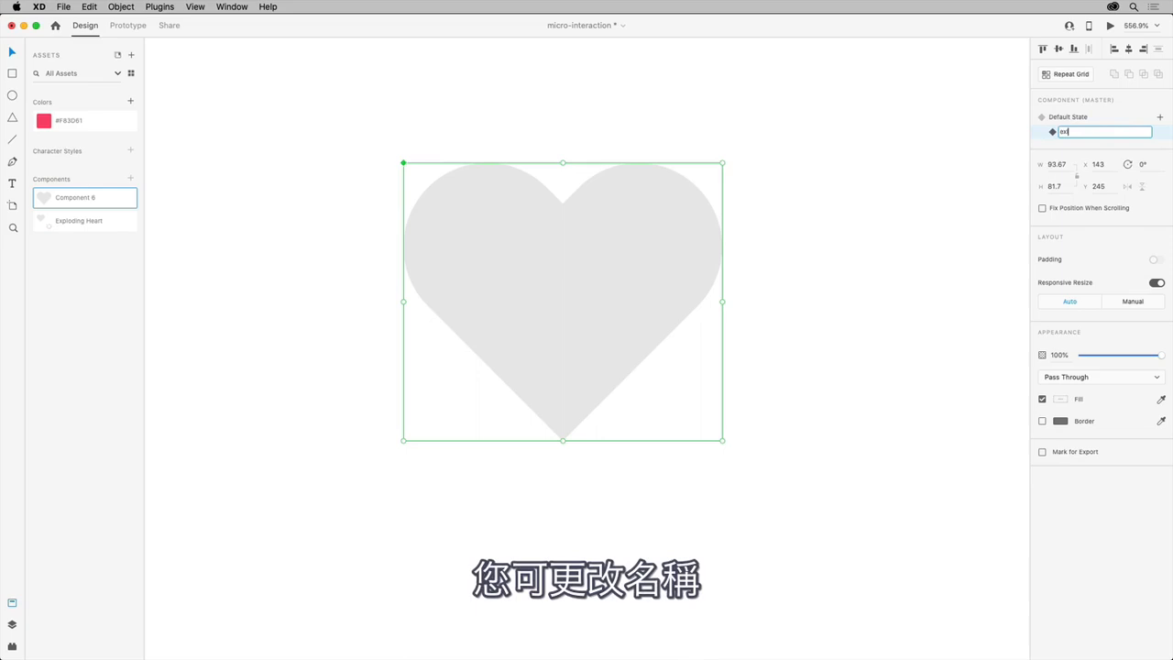
type("explode")
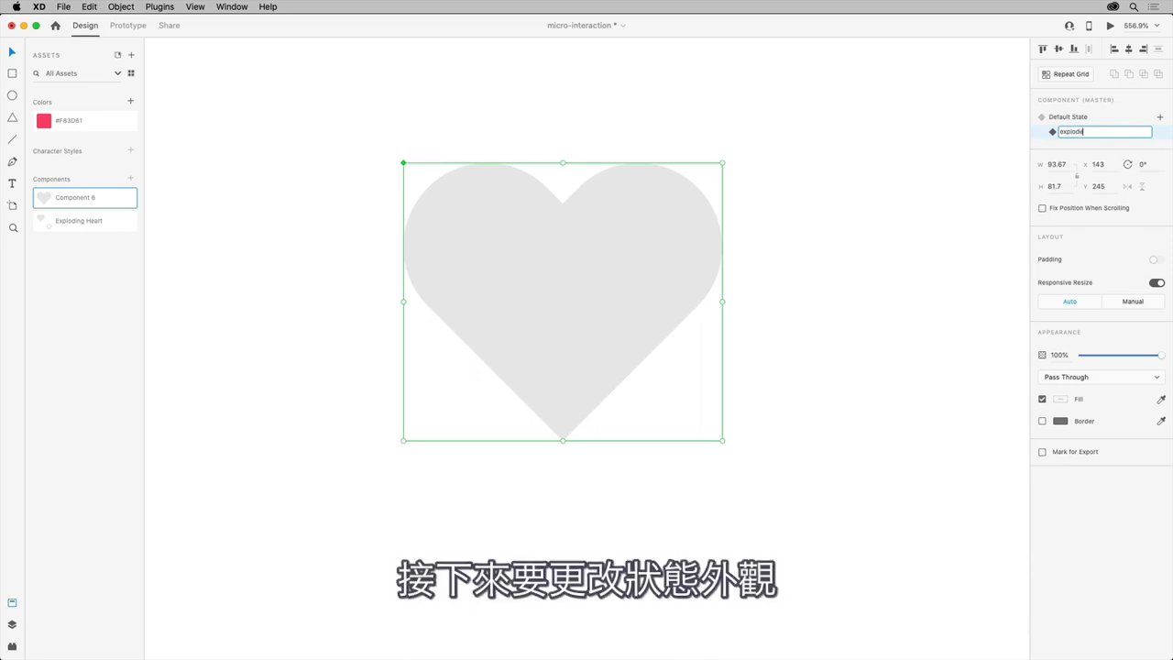
key("Return")
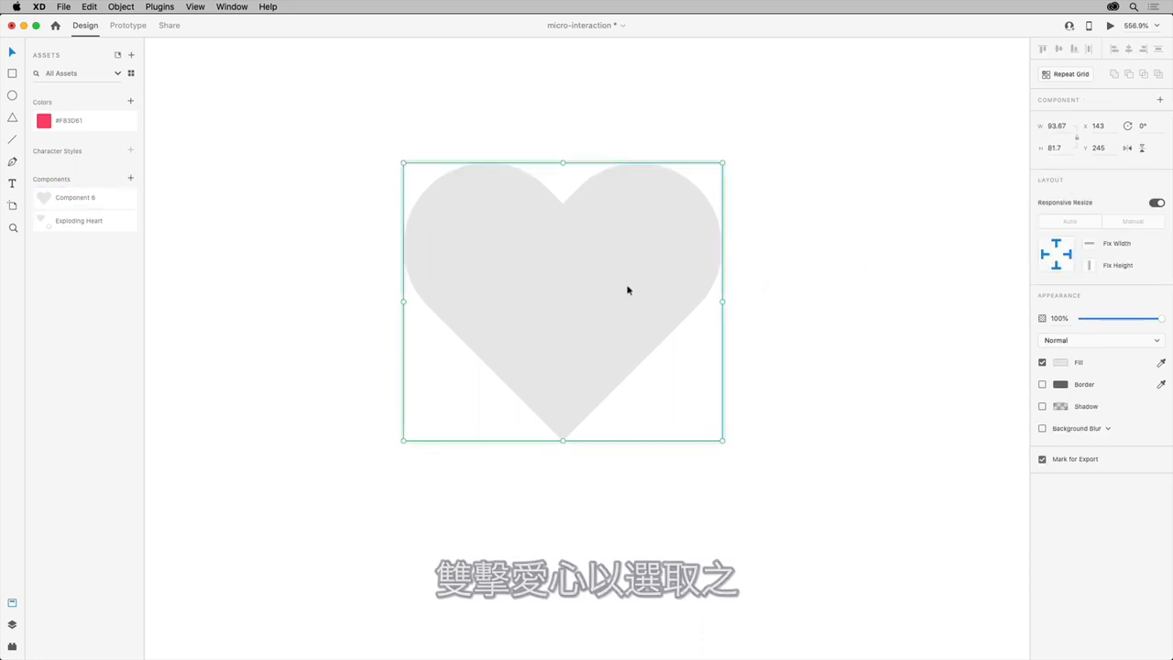
mouse_move(465, 268)
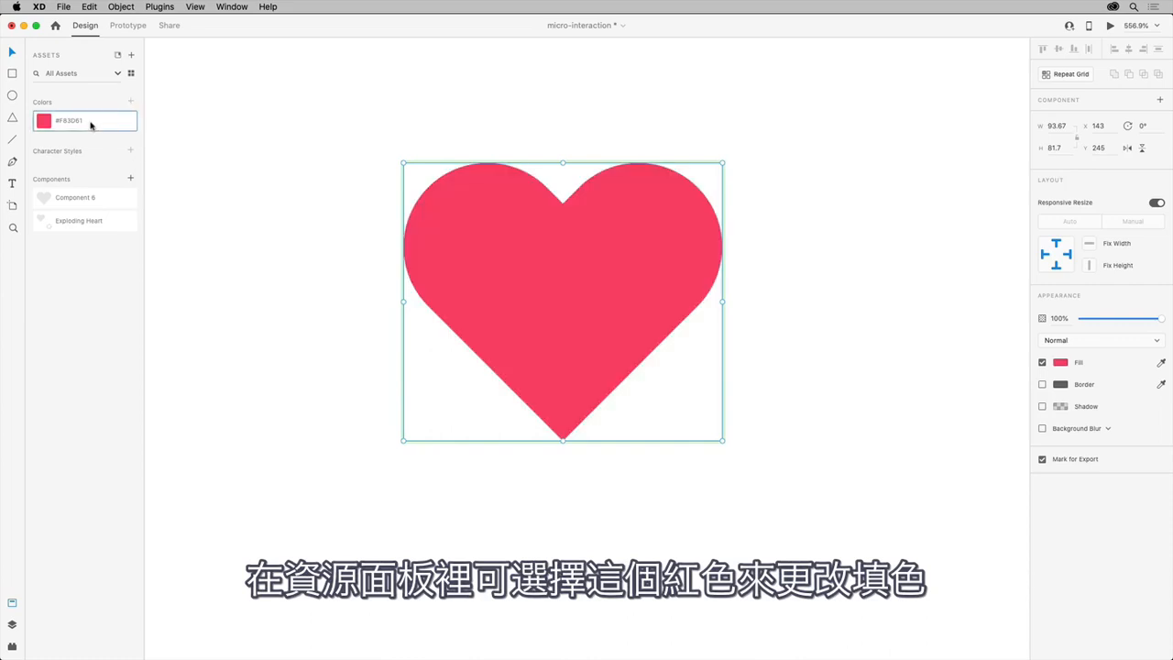
mouse_move(334, 194)
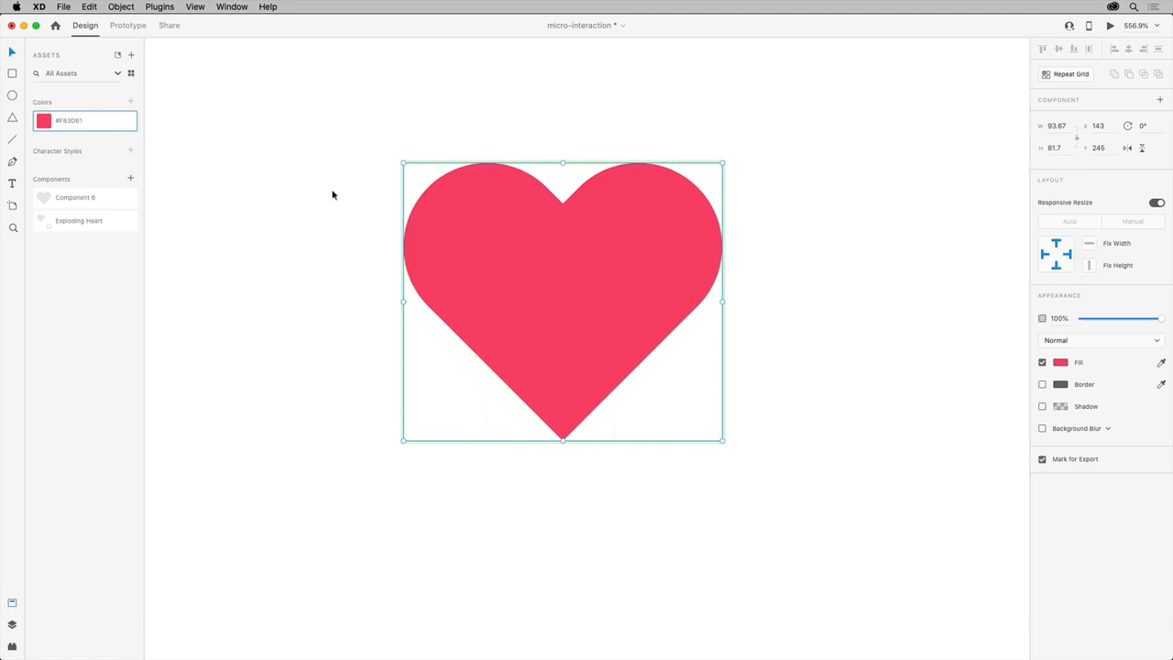
Select the heart's contents, resize the inner square, and set the surrounding dots to 0% opacity
key("cmd+a")
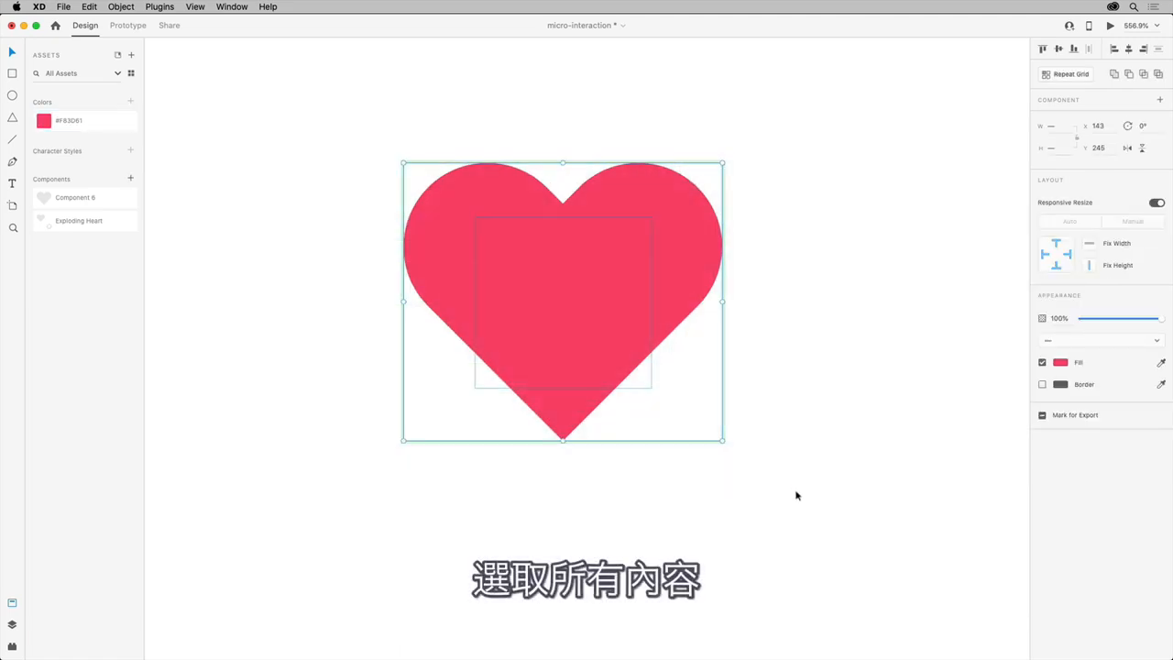
mouse_move(693, 253)
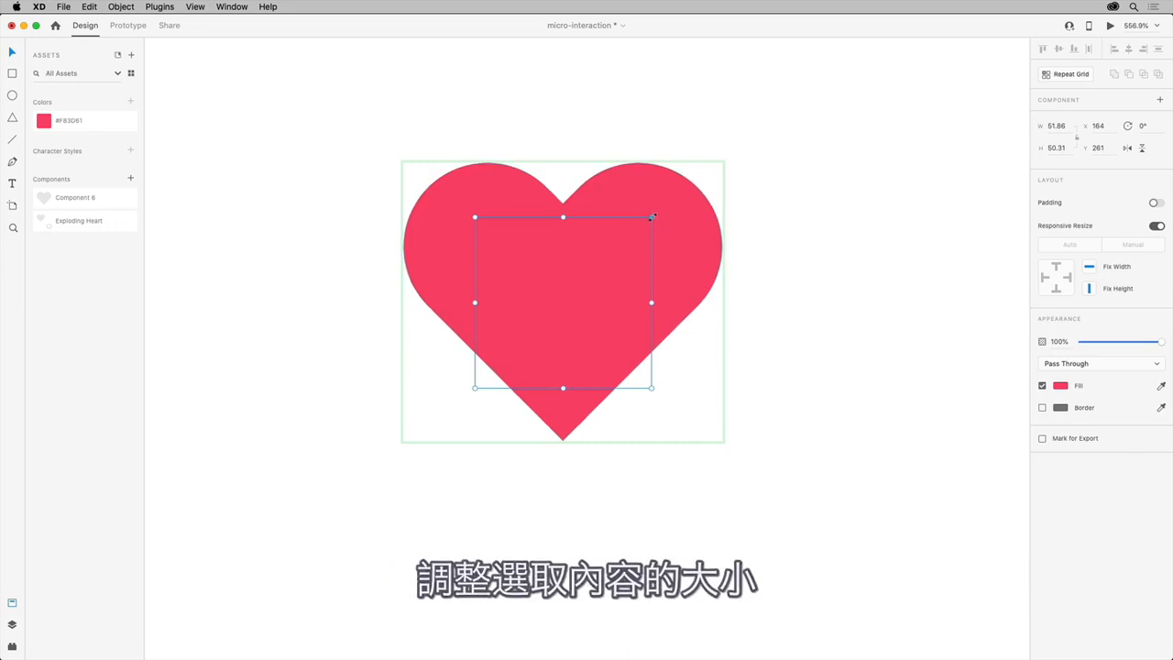
left_click_drag(650, 216, 781, 92)
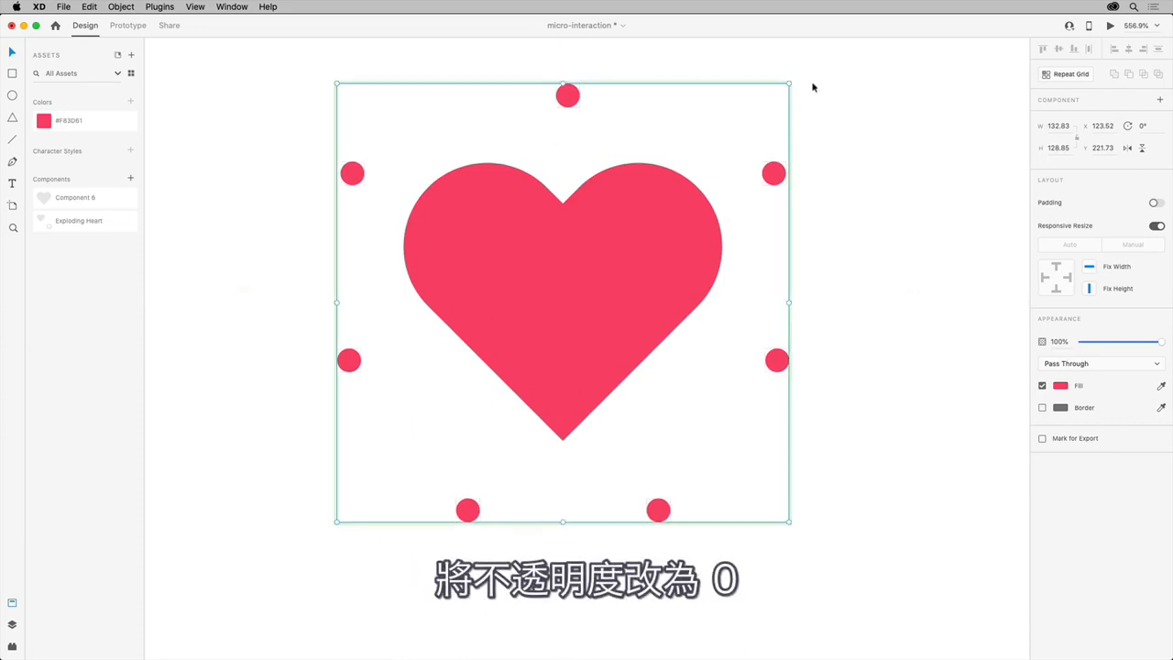
mouse_move(1164, 347)
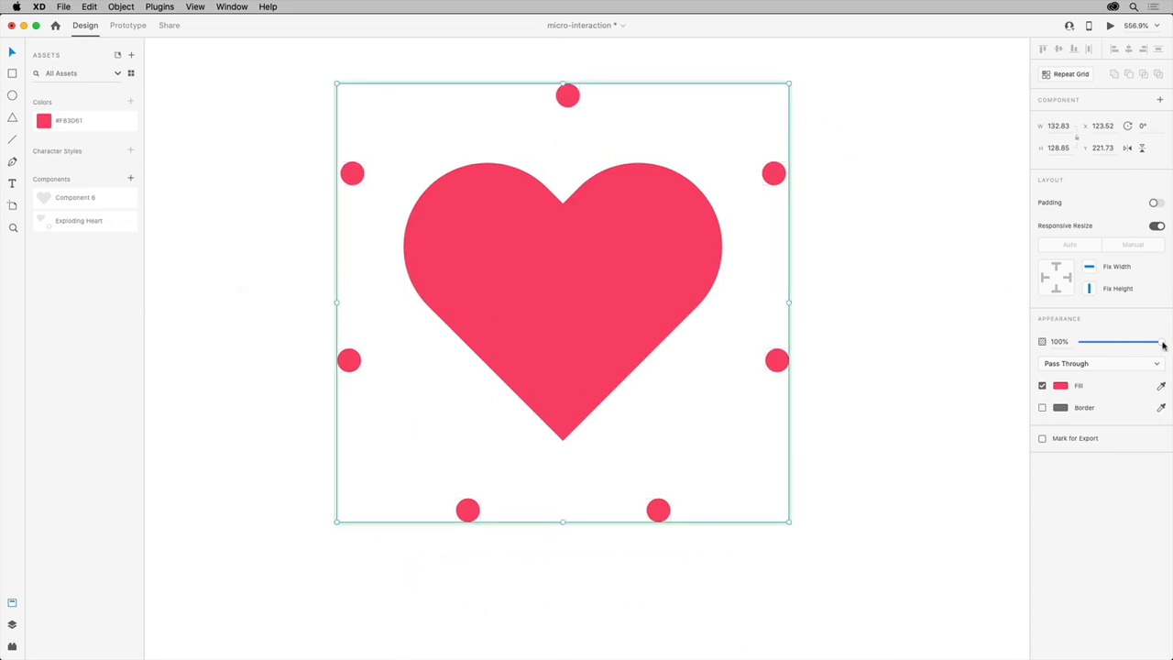
left_click_drag(1162, 343, 1082, 343)
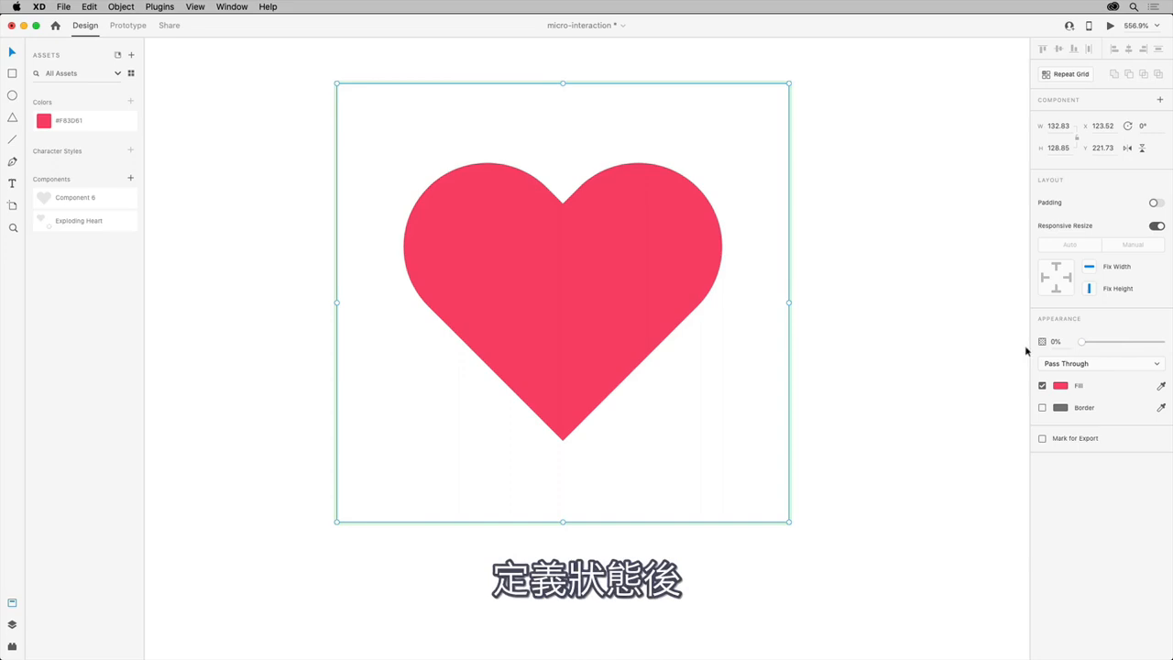
mouse_move(884, 346)
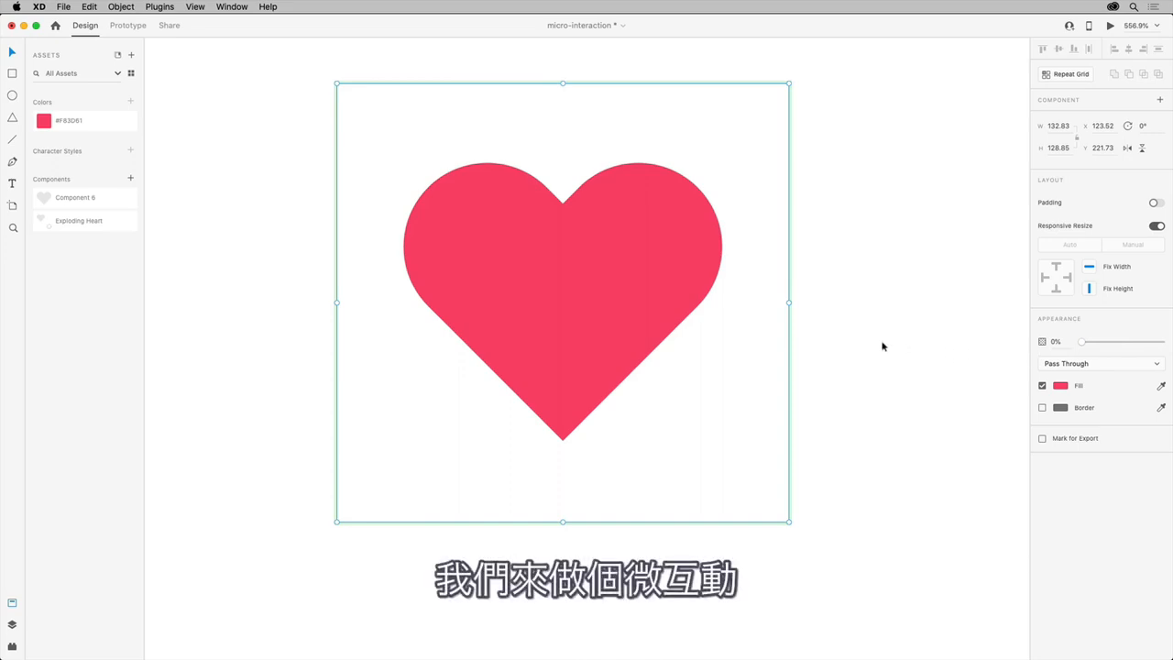
mouse_move(477, 220)
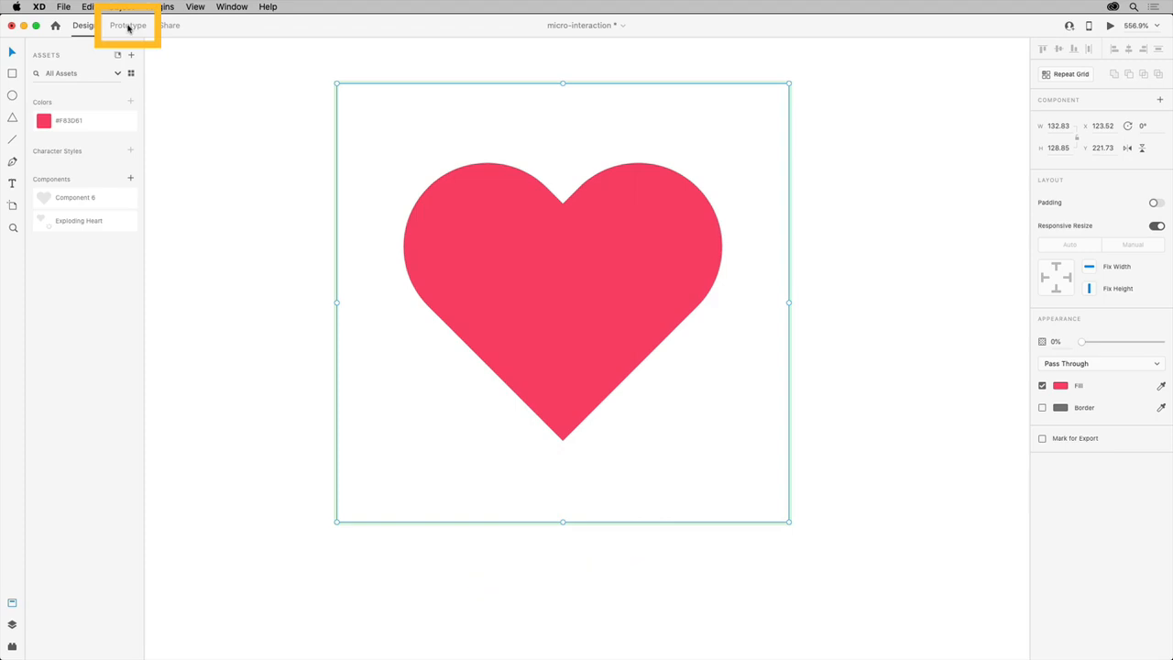
In Prototype mode, give the default state a Tap trigger with Auto-Animate to the explode state
left_click(128, 26)
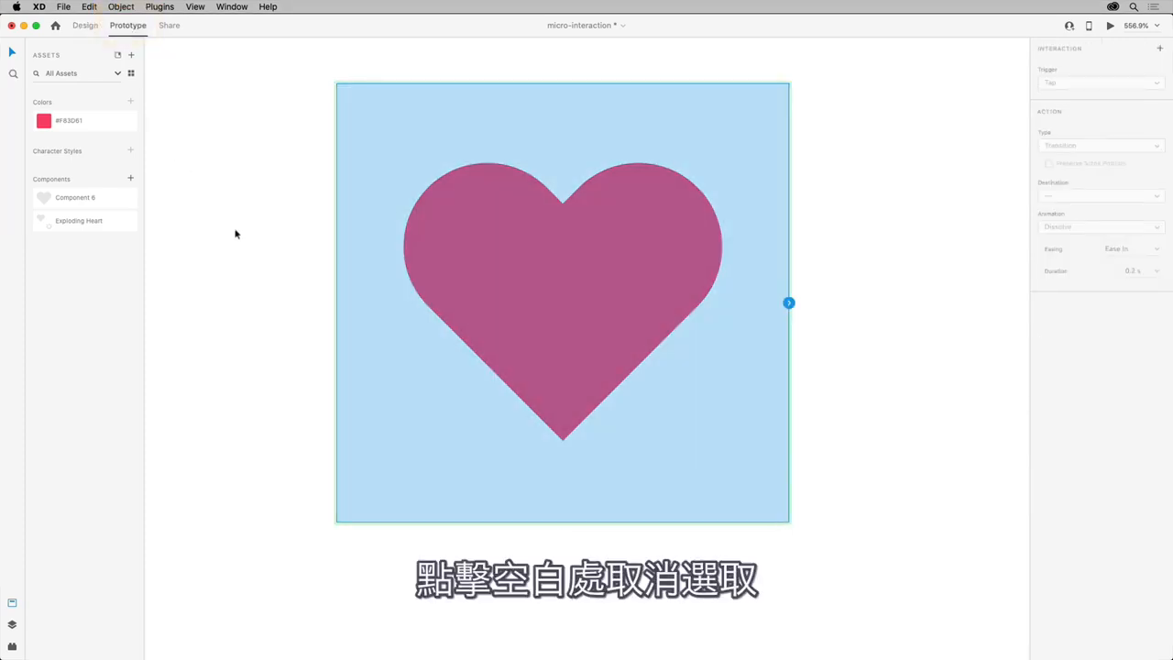
left_click(468, 284)
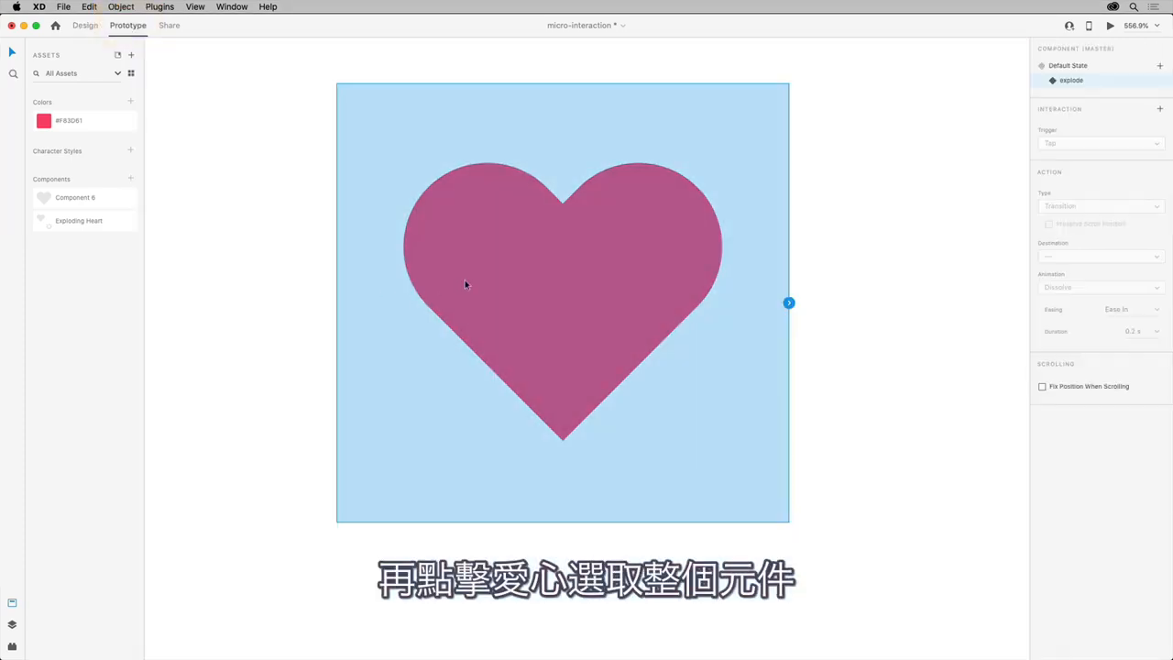
mouse_move(811, 246)
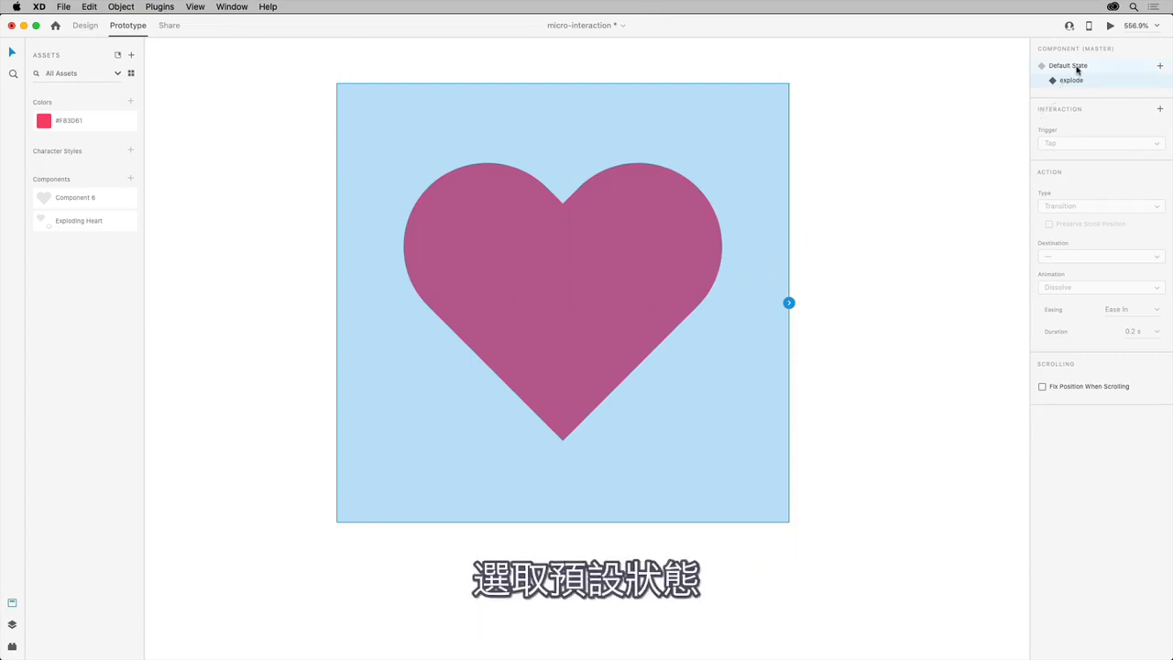
left_click(1067, 66)
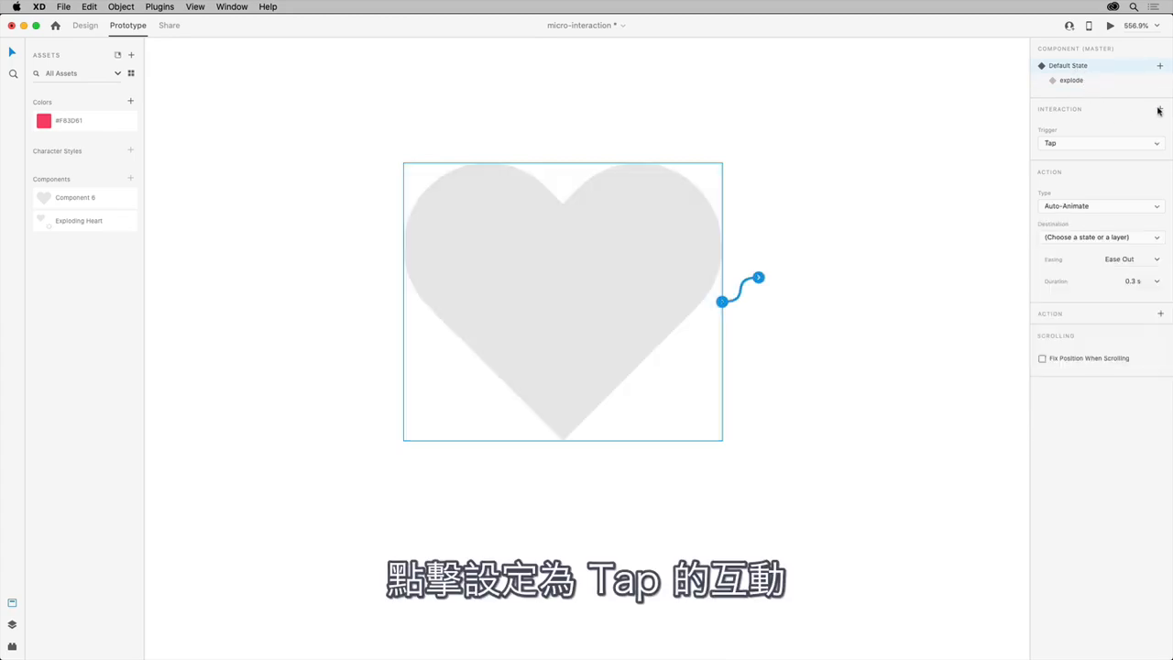
left_click(1100, 143)
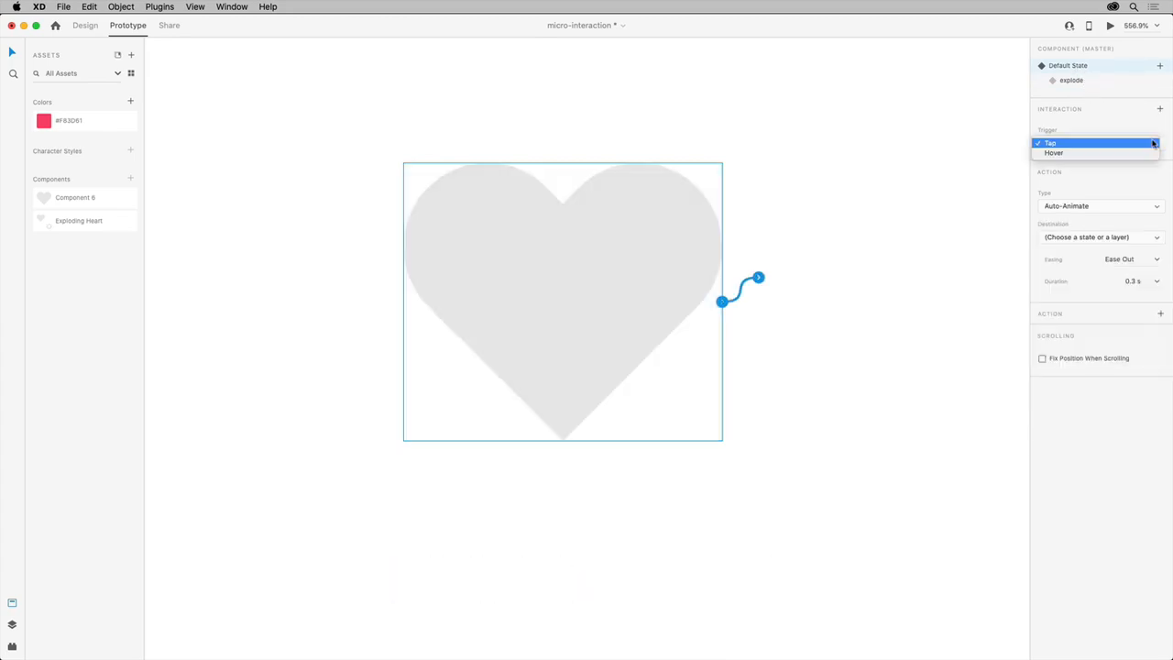
left_click(1048, 143)
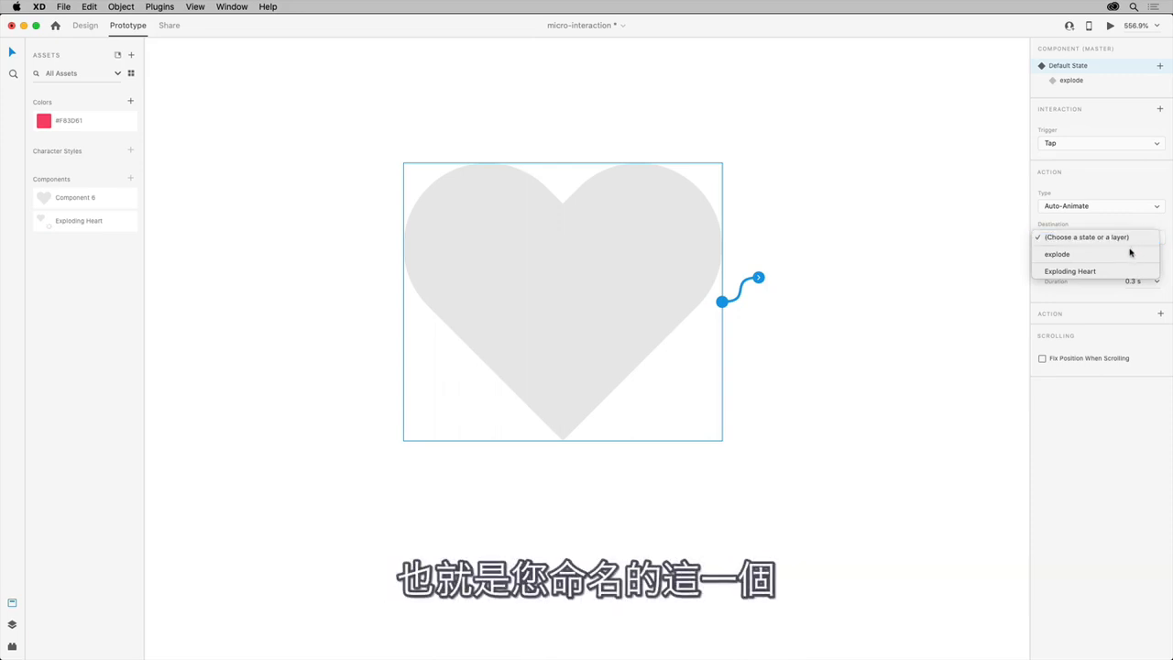
left_click(1056, 253)
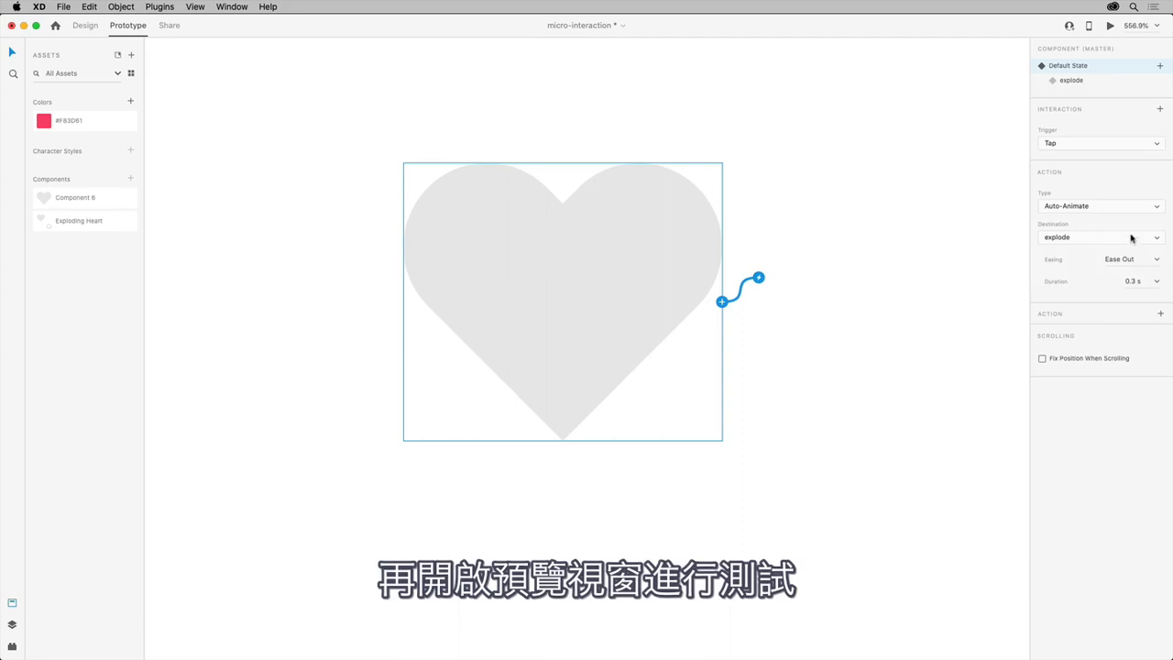
Launch Desktop Preview and tap the upper heart so it animates to red
left_click(1110, 26)
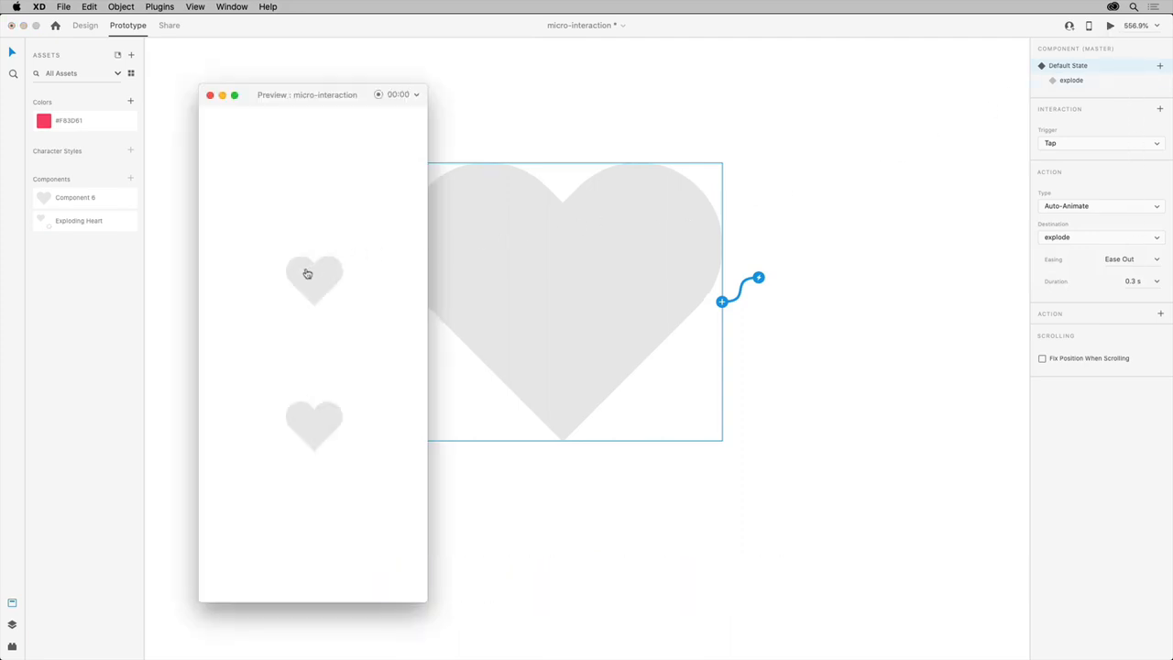
left_click(315, 279)
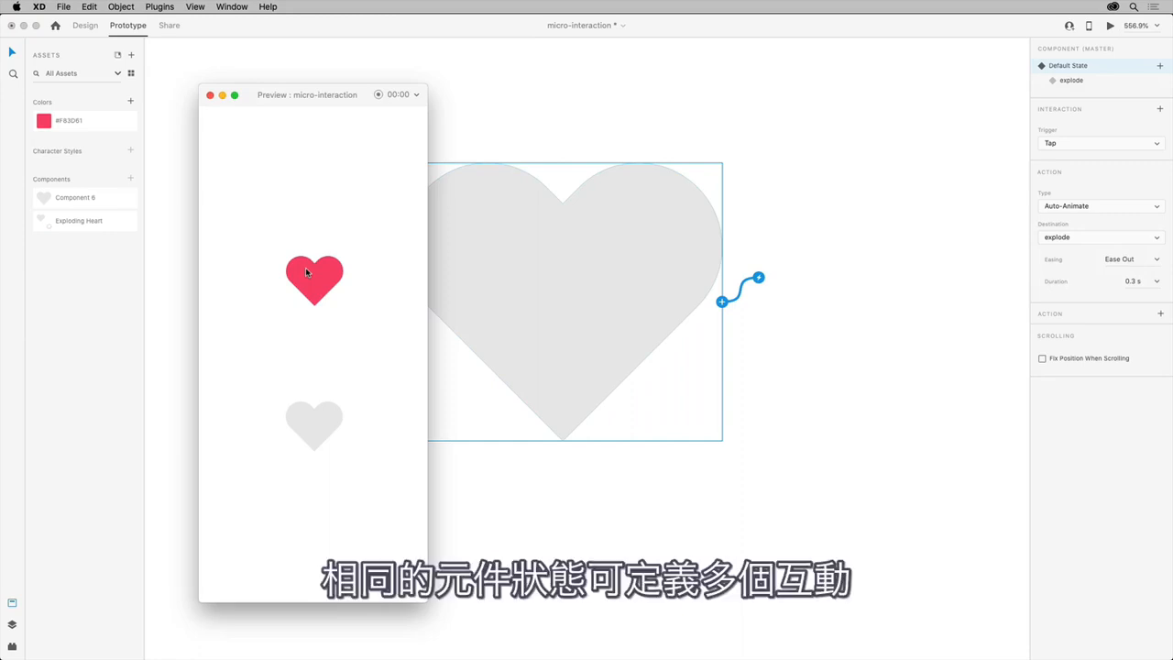
mouse_move(227, 139)
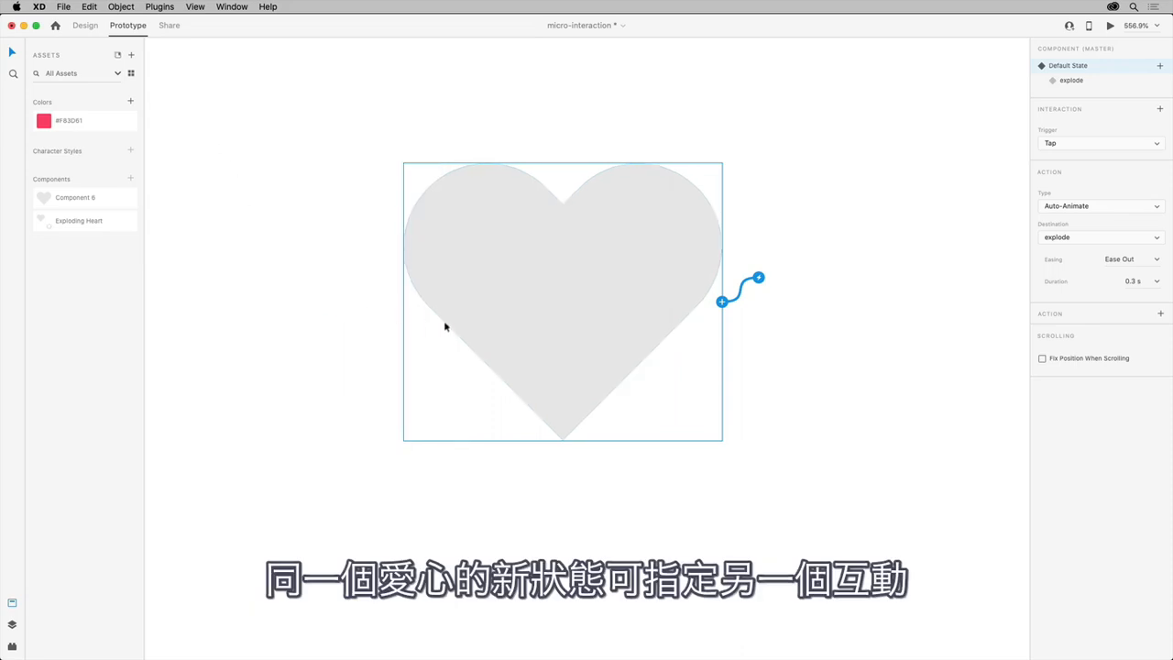
mouse_move(601, 348)
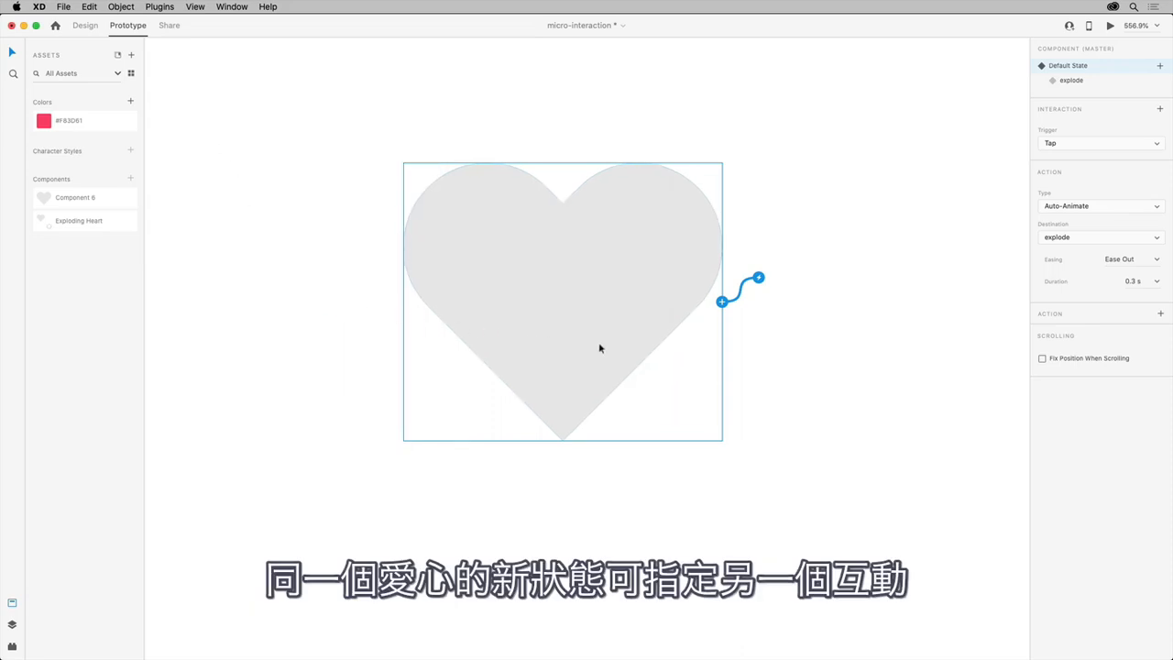
Reselect the heart's Default State to review its interaction, then return to Design mode
left_click(1071, 80)
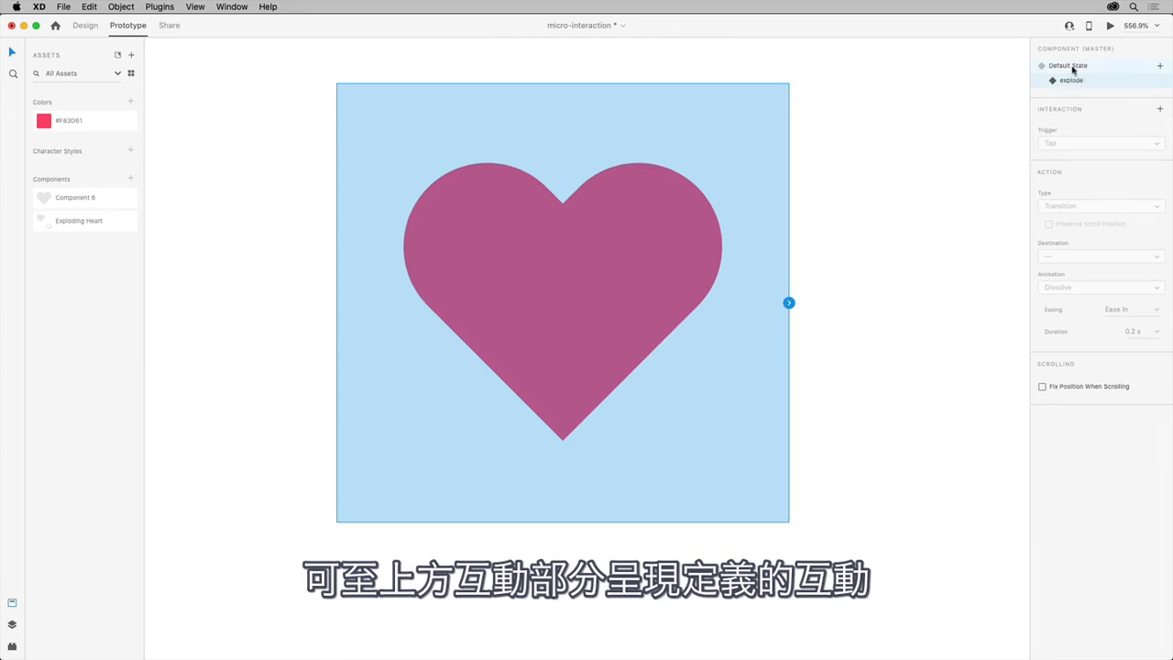
left_click(1069, 66)
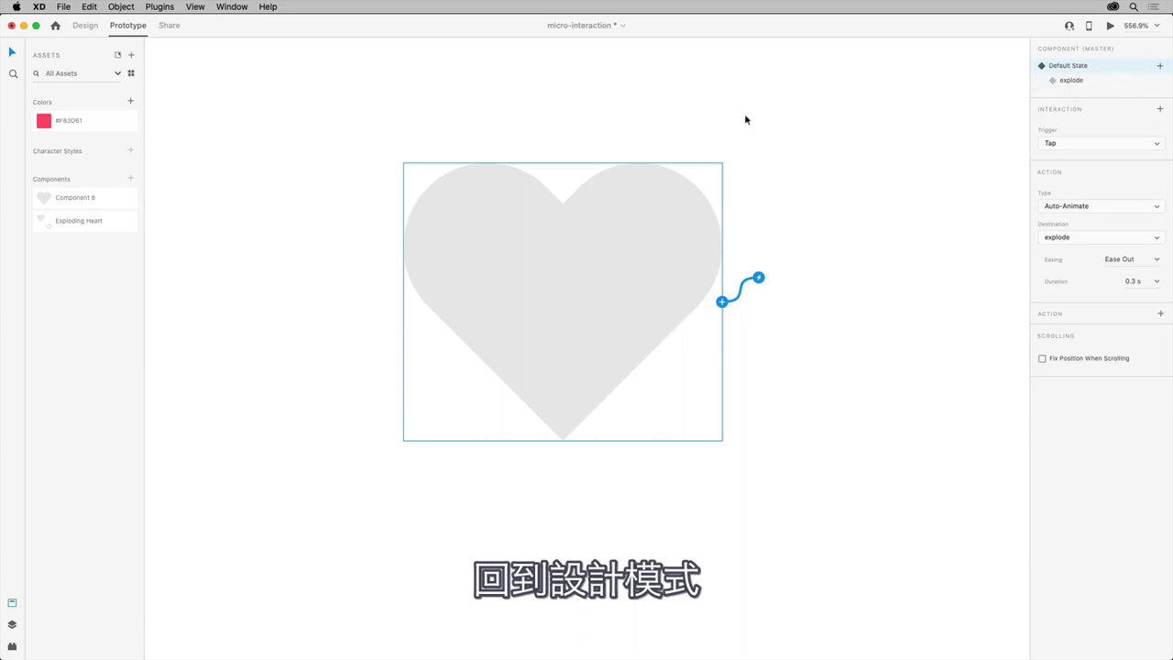
left_click(85, 26)
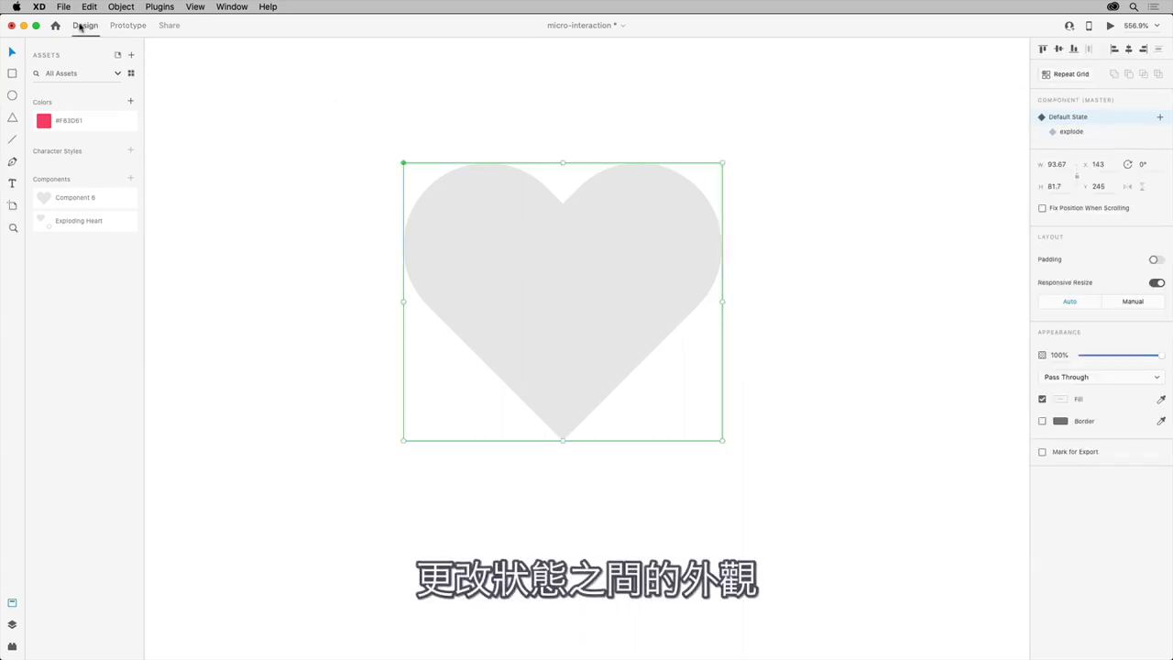